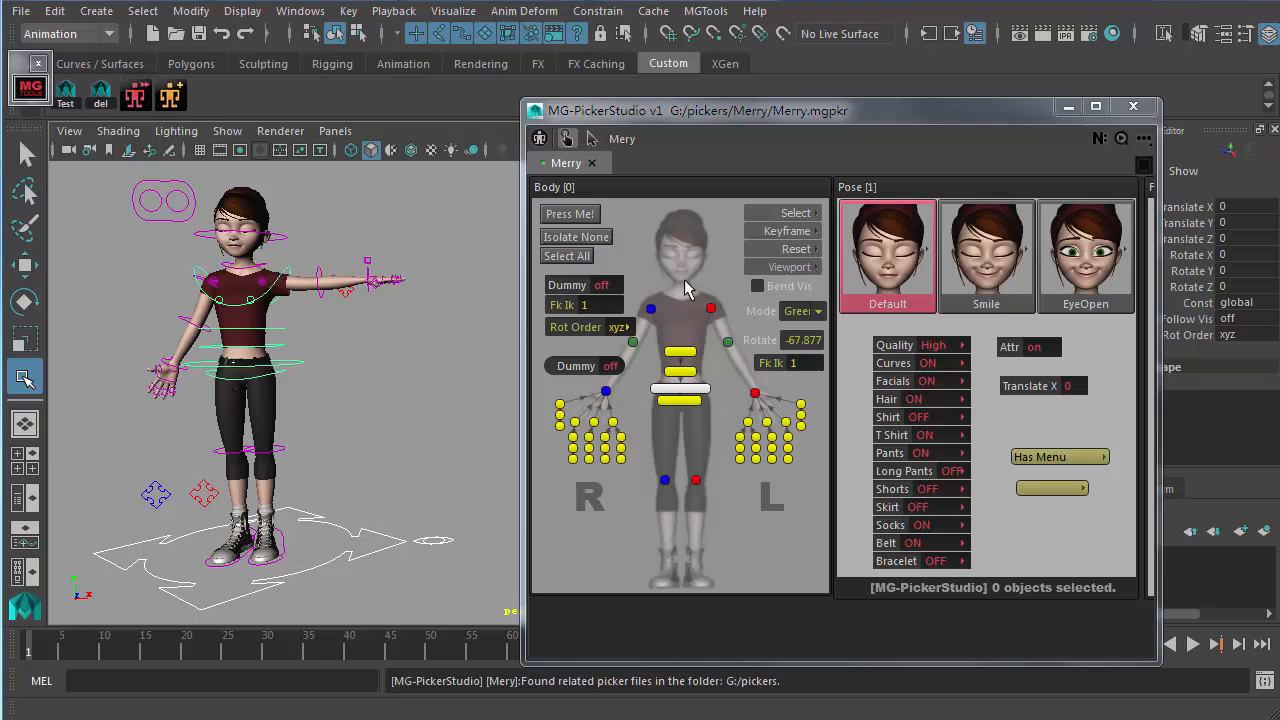
{"action": "mouse_move", "coordinate": [634, 202]}
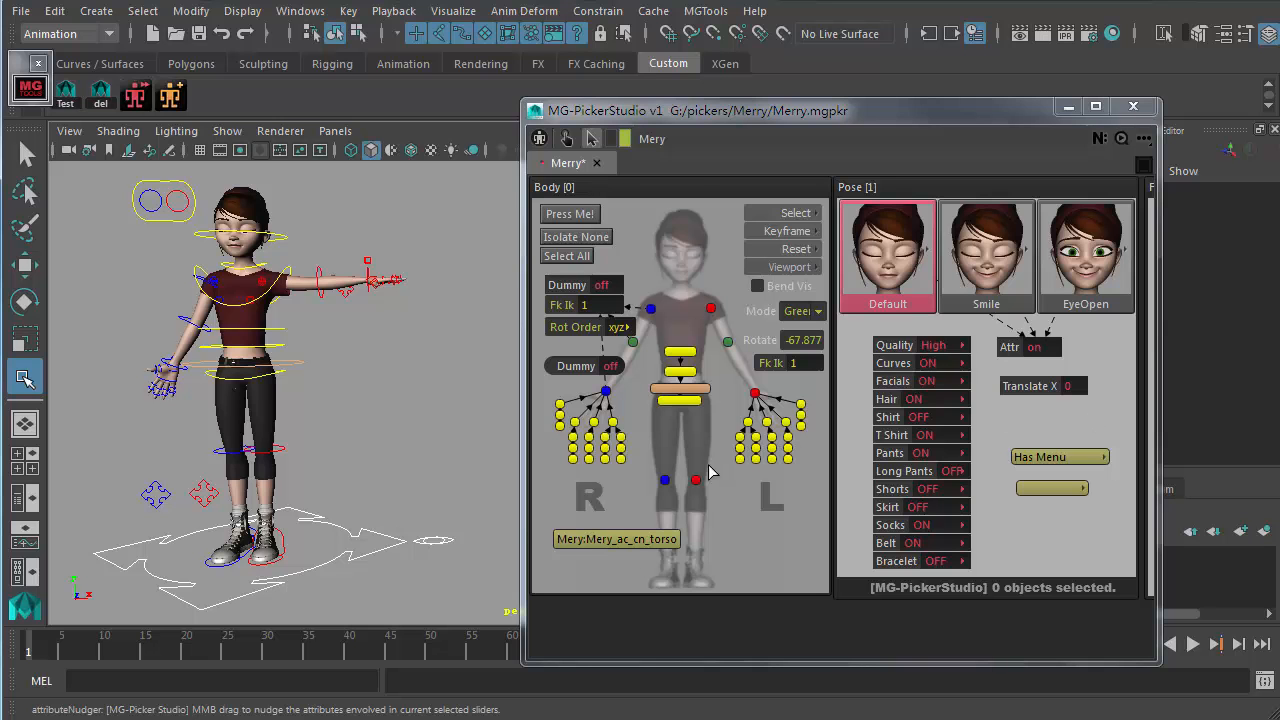
{"action": "mouse_move", "coordinate": [590, 358]}
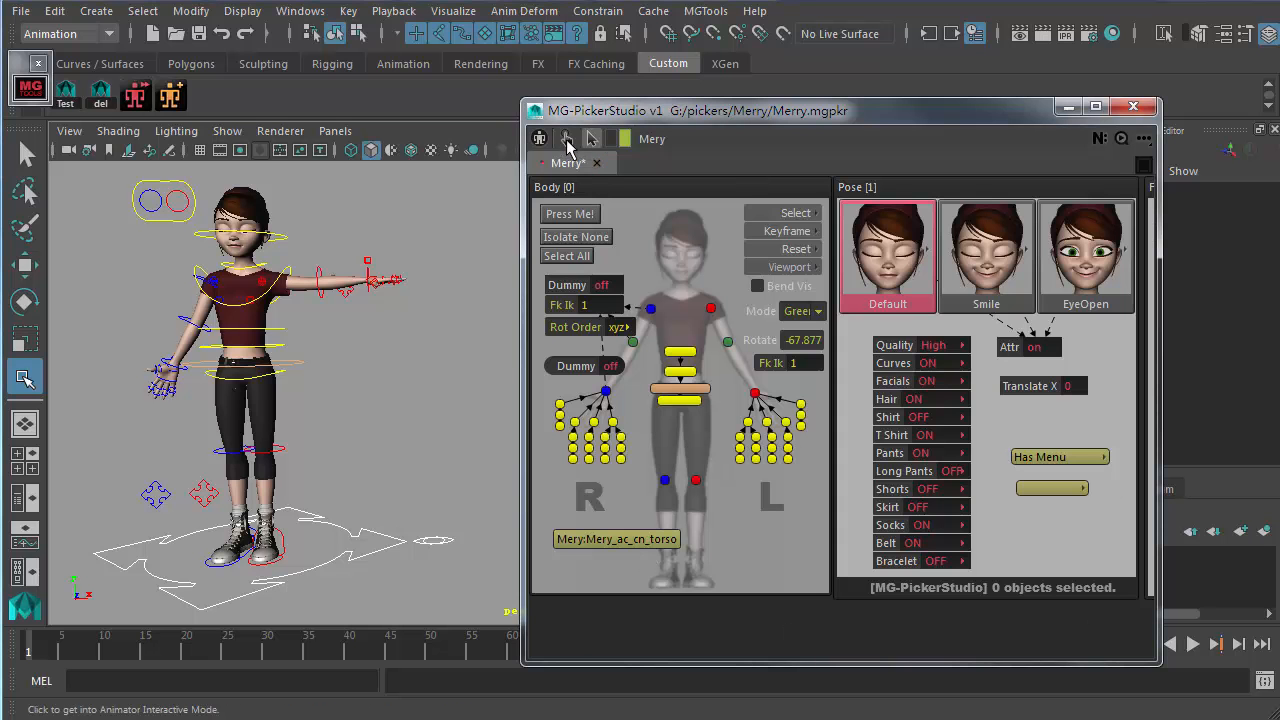
{"action": "mouse_move", "coordinate": [616, 539]}
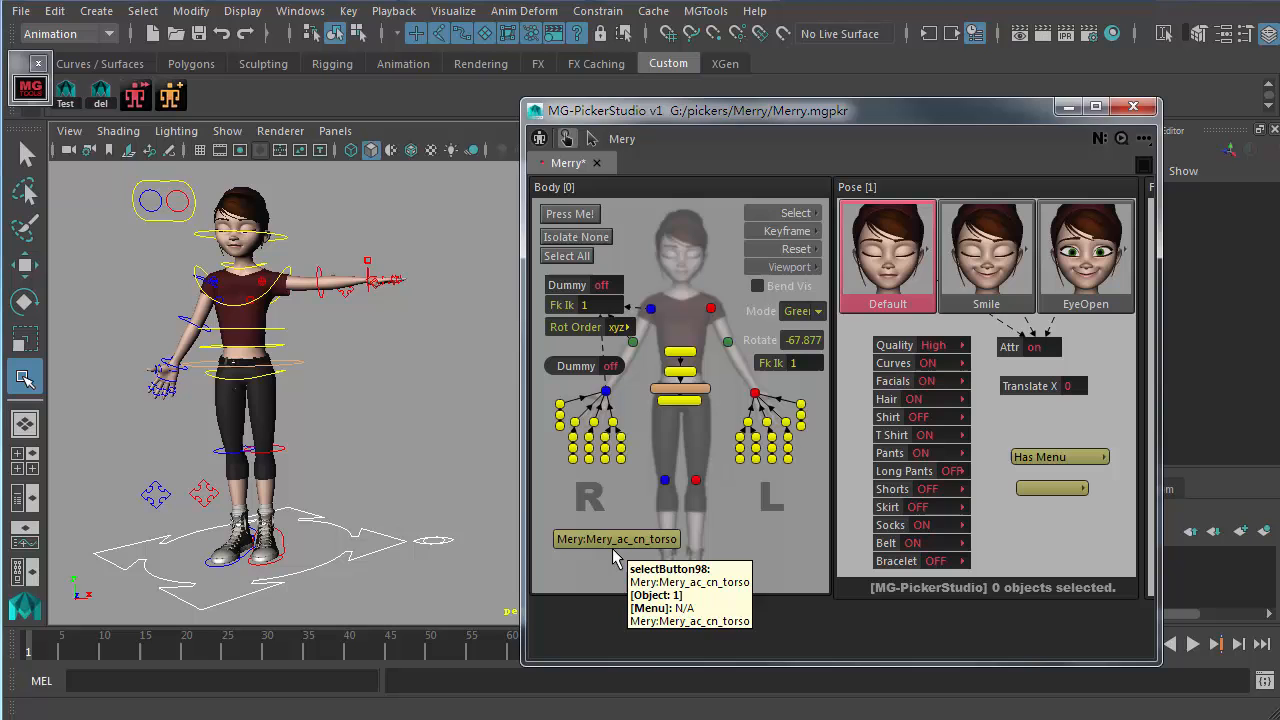
{"action": "left_click", "coordinate": [616, 539]}
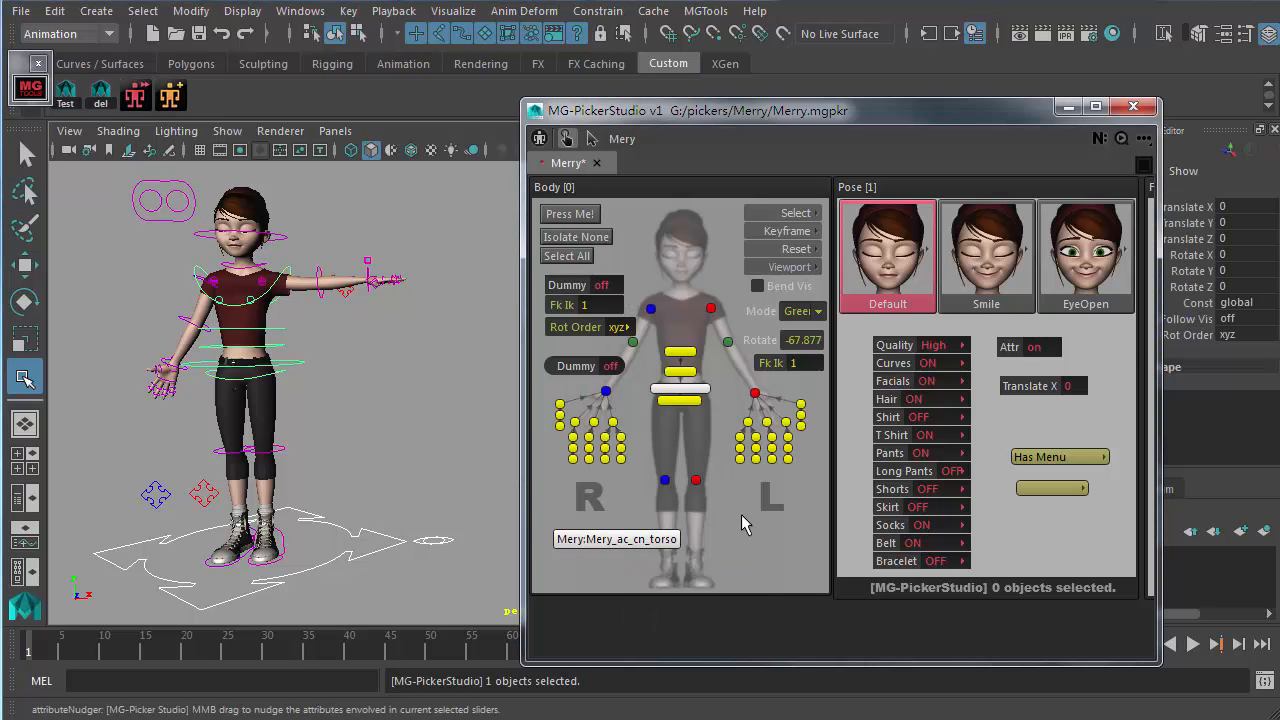
{"action": "mouse_move", "coordinate": [636, 243]}
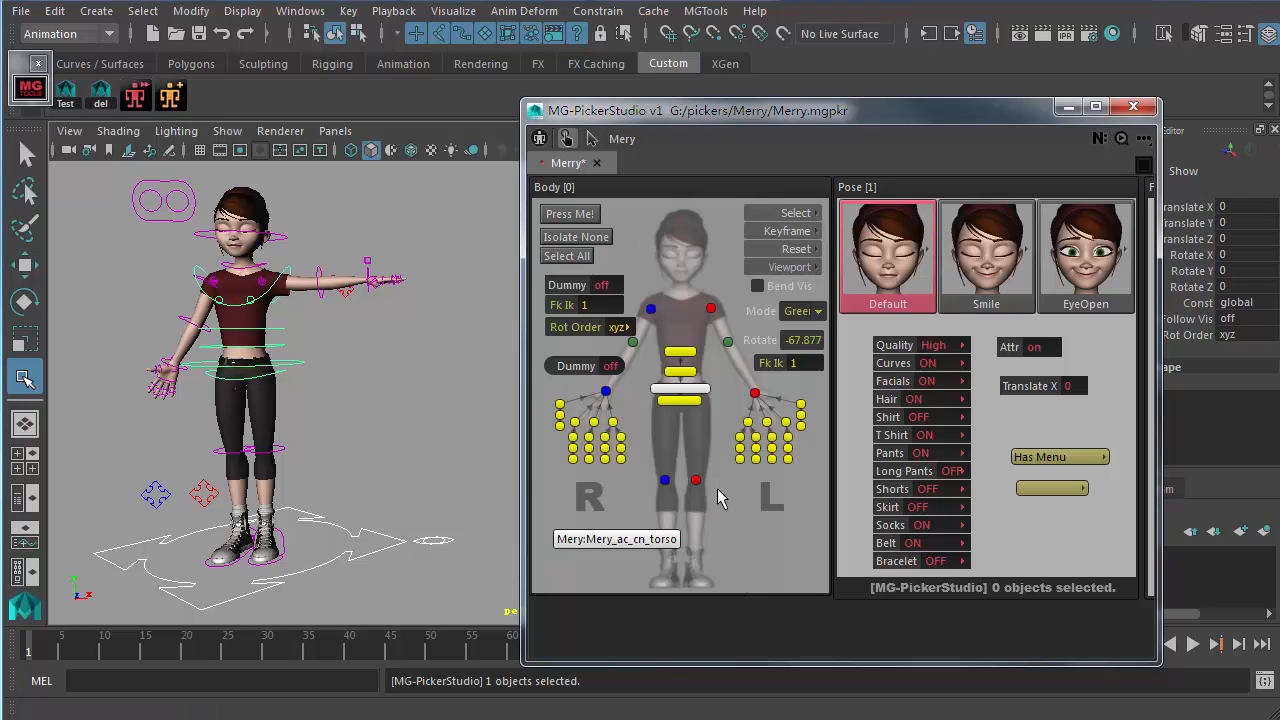
{"action": "mouse_move", "coordinate": [832, 163]}
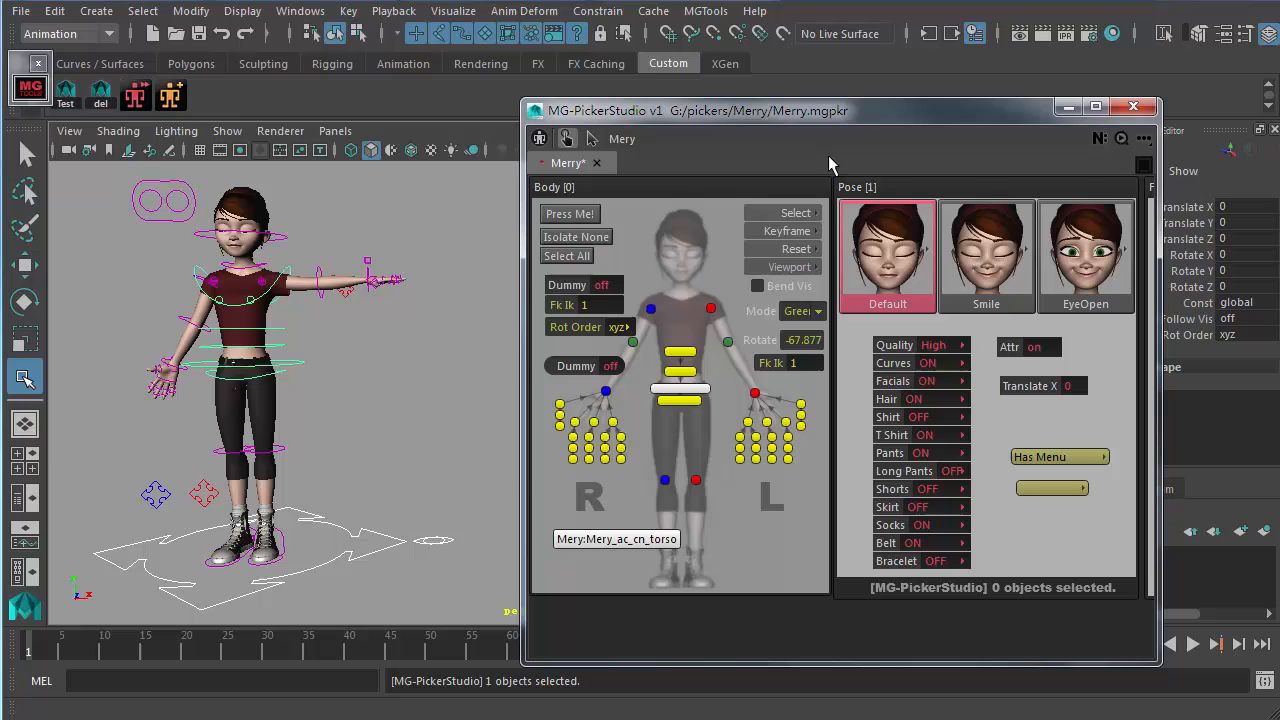
{"action": "mouse_move", "coordinate": [863, 168]}
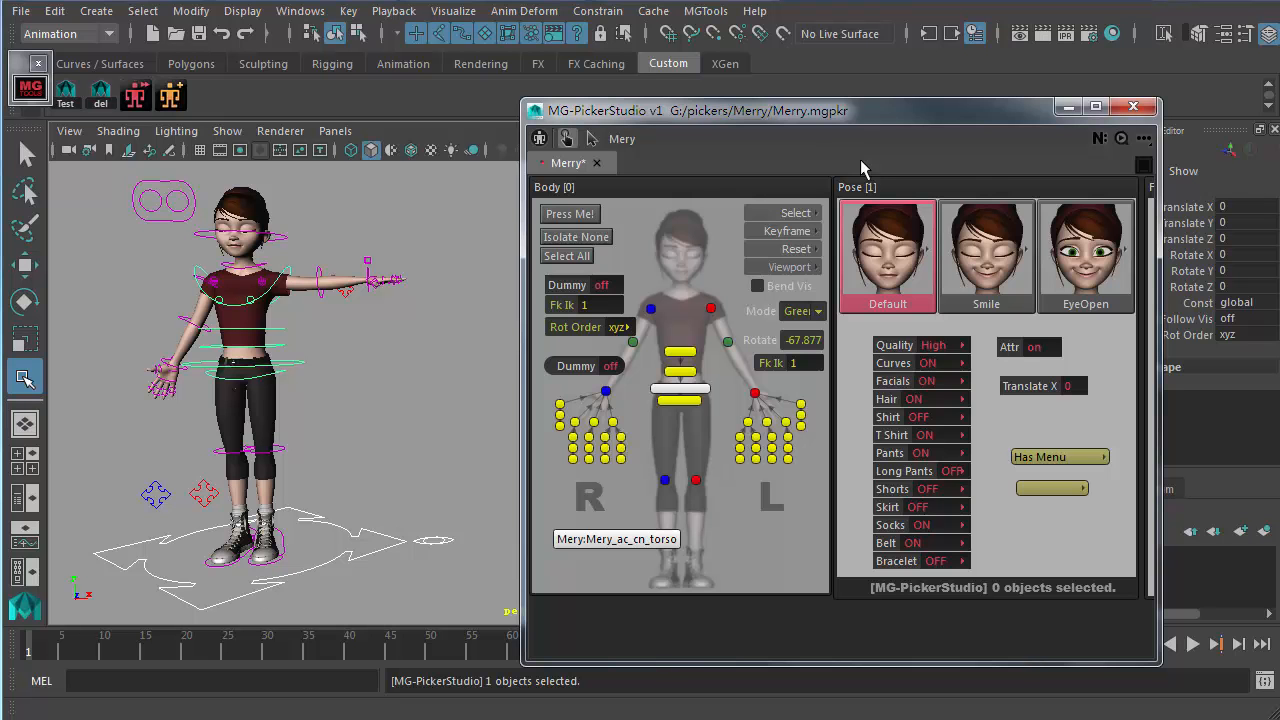
{"action": "mouse_move", "coordinate": [848, 172]}
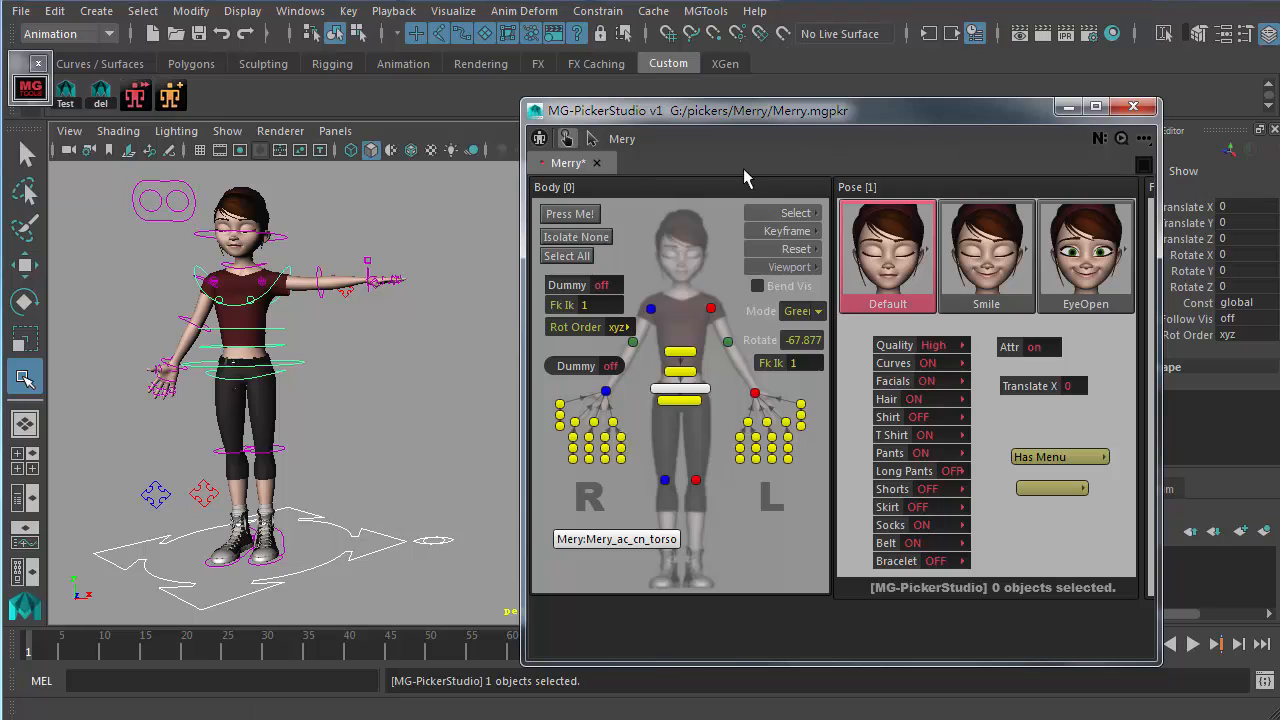
Step: Create a Temp2 picker view with select buttons for the torso and global controls
{"action": "left_click", "coordinate": [660, 163]}
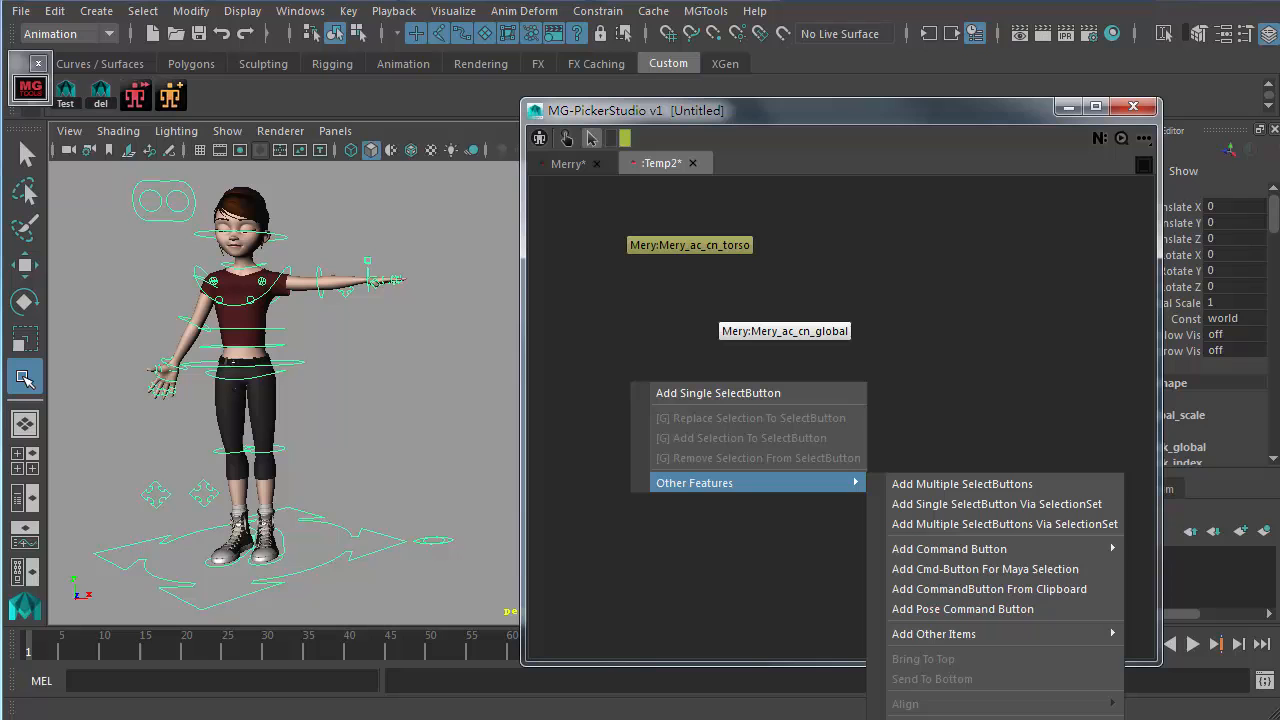
{"action": "mouse_move", "coordinate": [927, 228]}
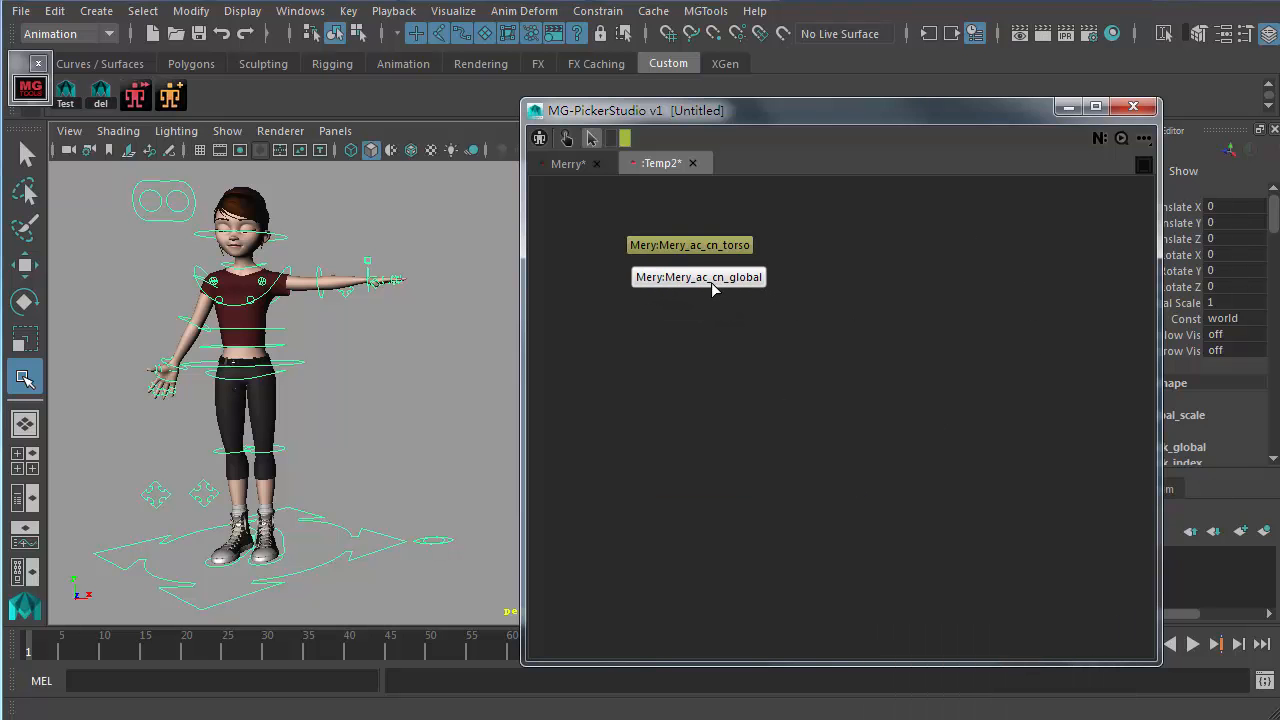
{"action": "left_click", "coordinate": [689, 245]}
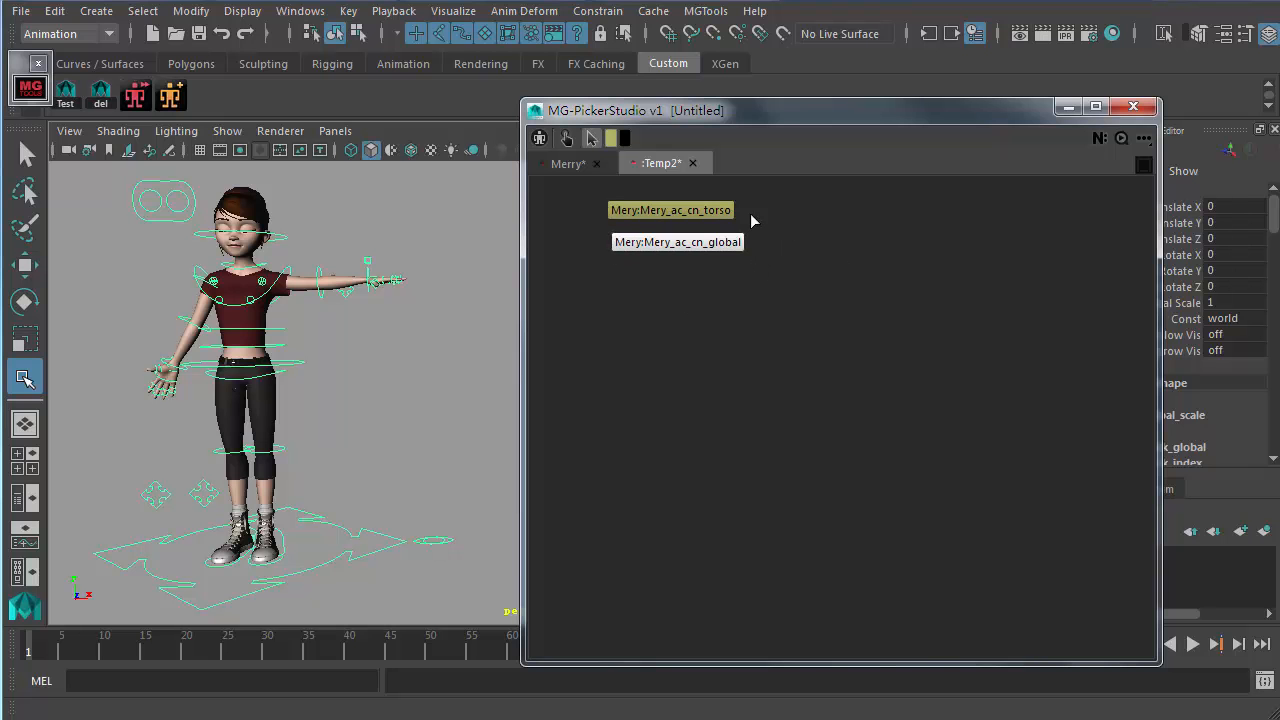
{"action": "mouse_move", "coordinate": [170, 95]}
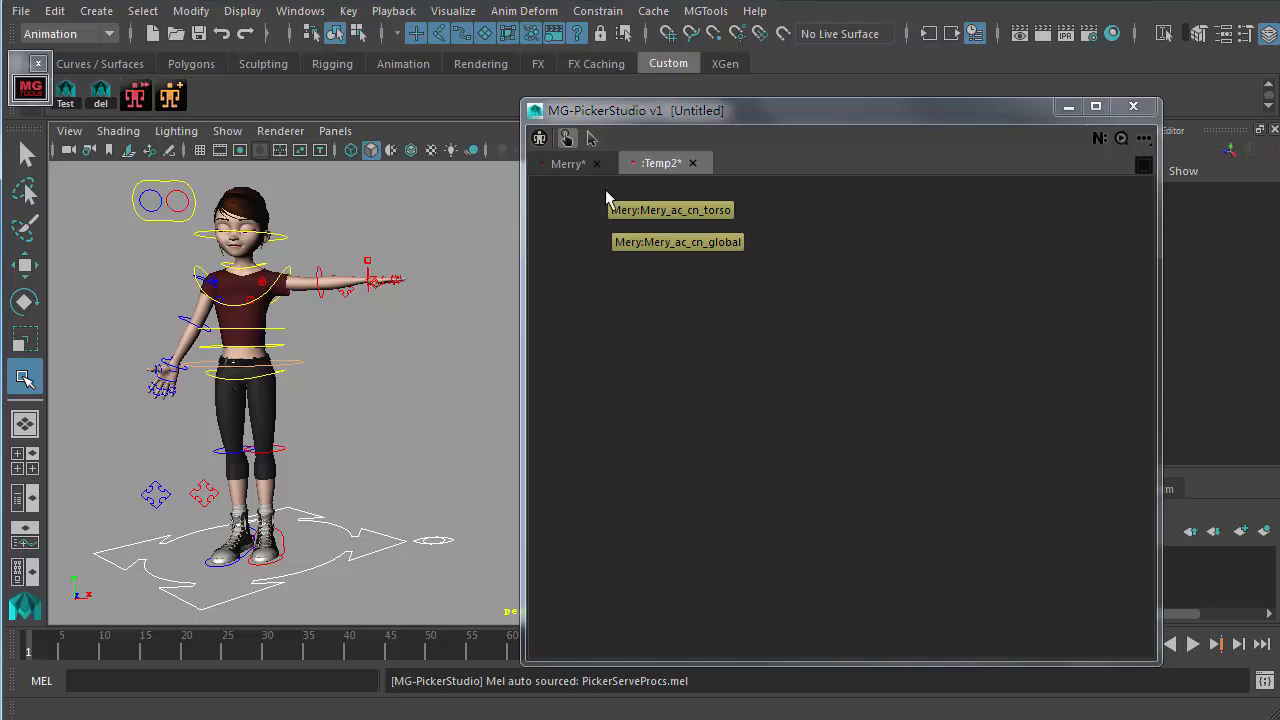
Step: Choose the Two Columns layout and move the Temp2 view into the right pane
{"action": "left_click", "coordinate": [1144, 167]}
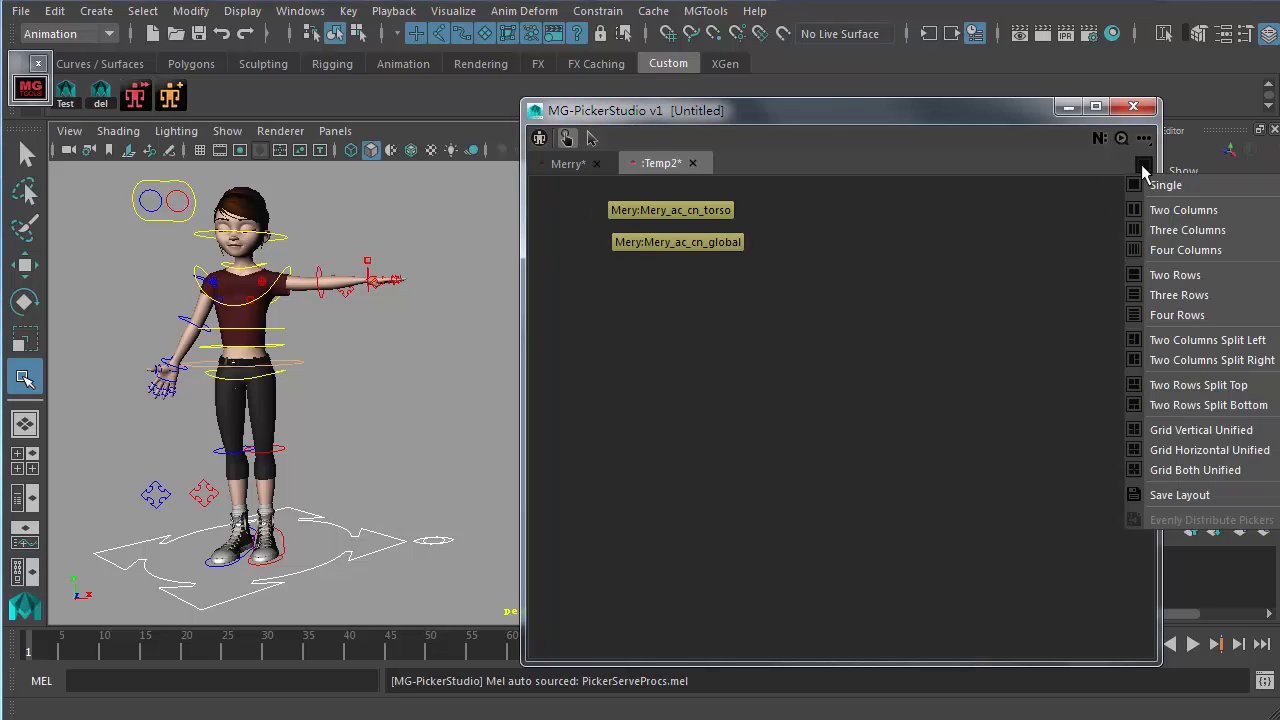
{"action": "left_click", "coordinate": [1184, 209]}
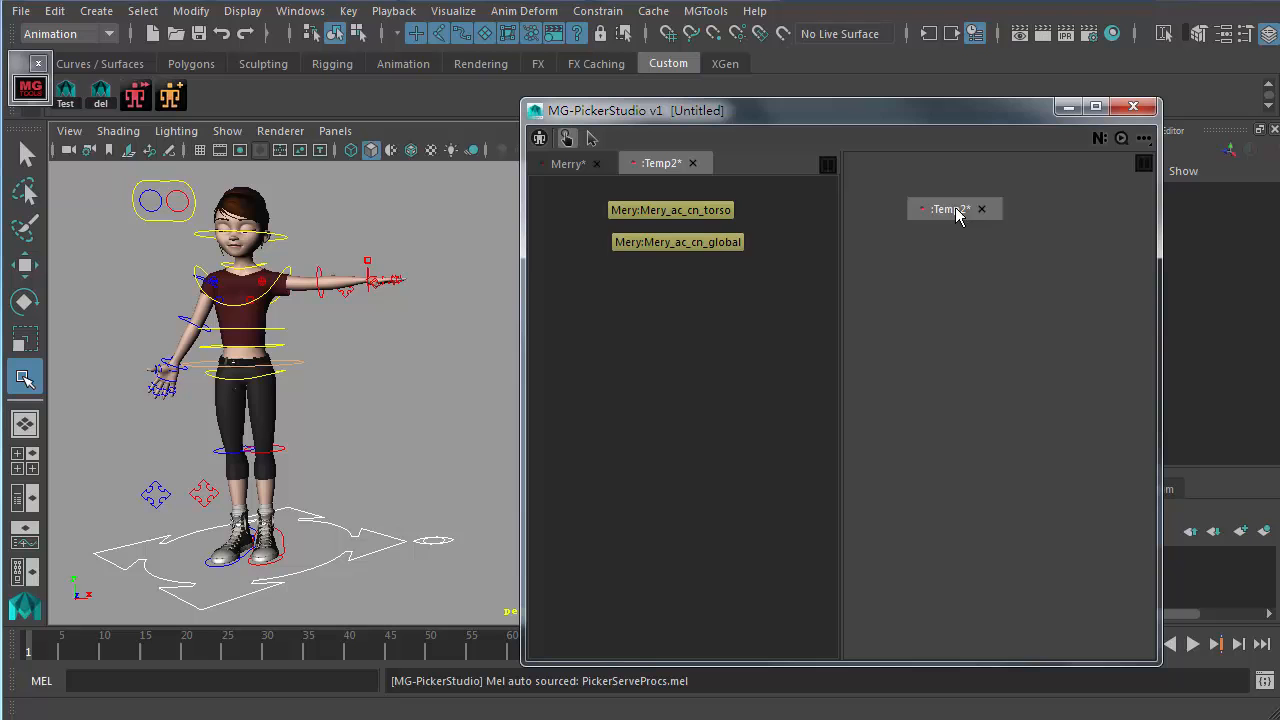
{"action": "left_click", "coordinate": [567, 163]}
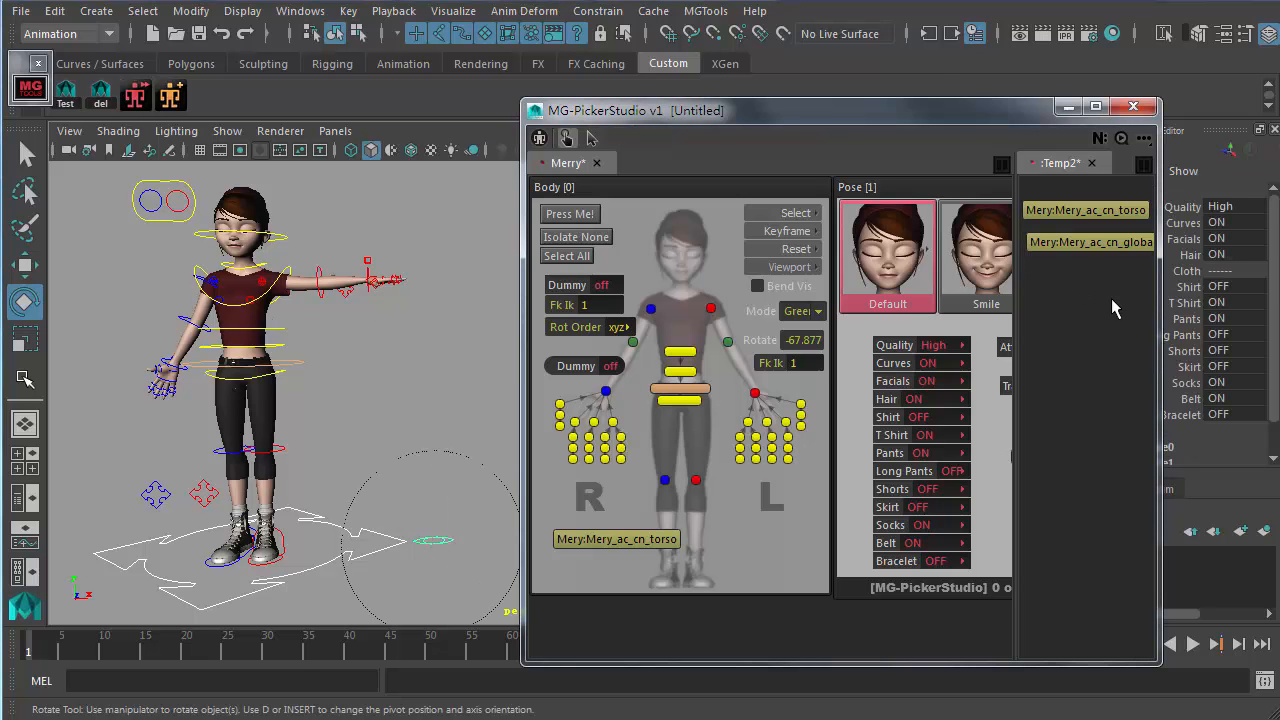
{"action": "mouse_move", "coordinate": [640, 328]}
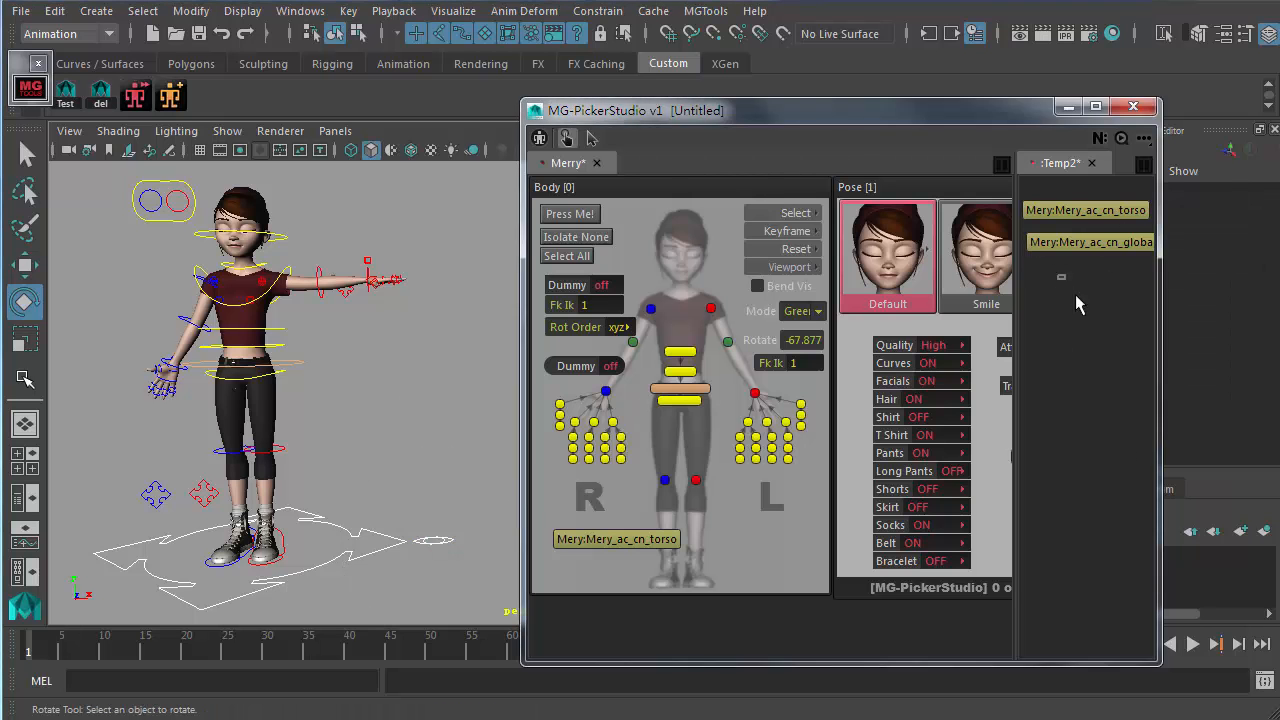
Step: Switch MG-PickerStudio into SimpleEdit mode
{"action": "left_click", "coordinate": [591, 138]}
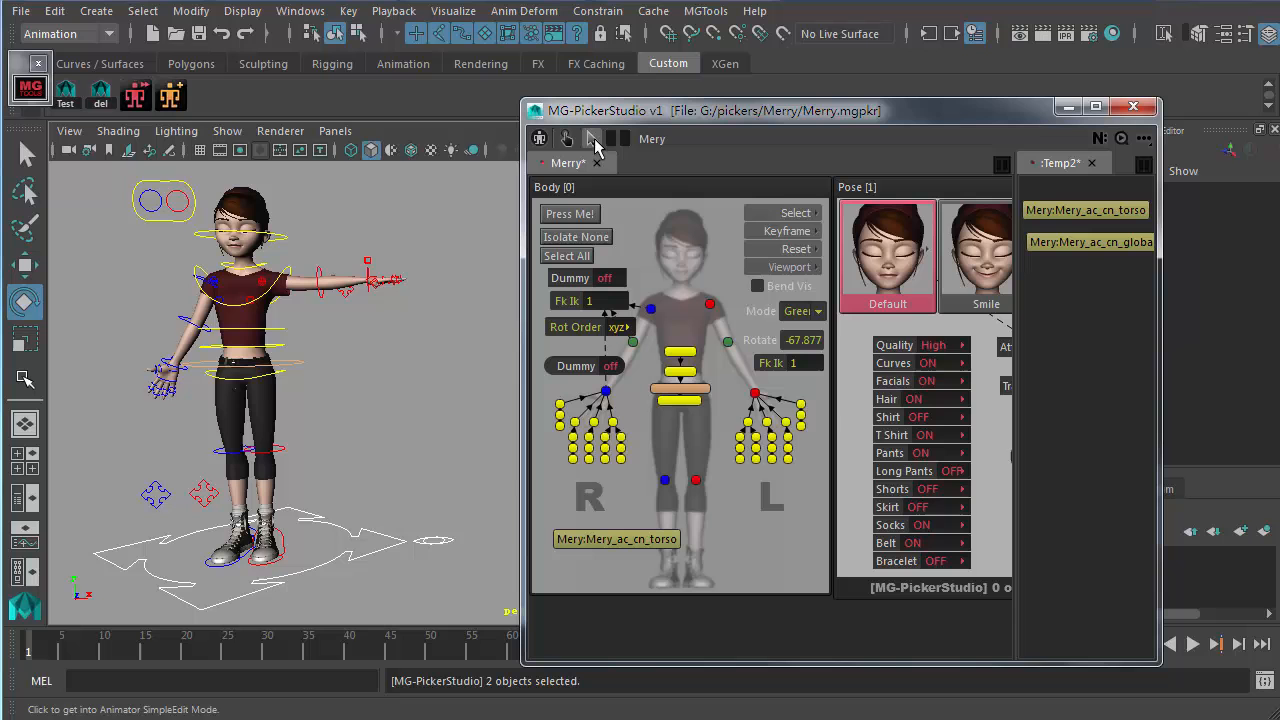
{"action": "mouse_move", "coordinate": [645, 248]}
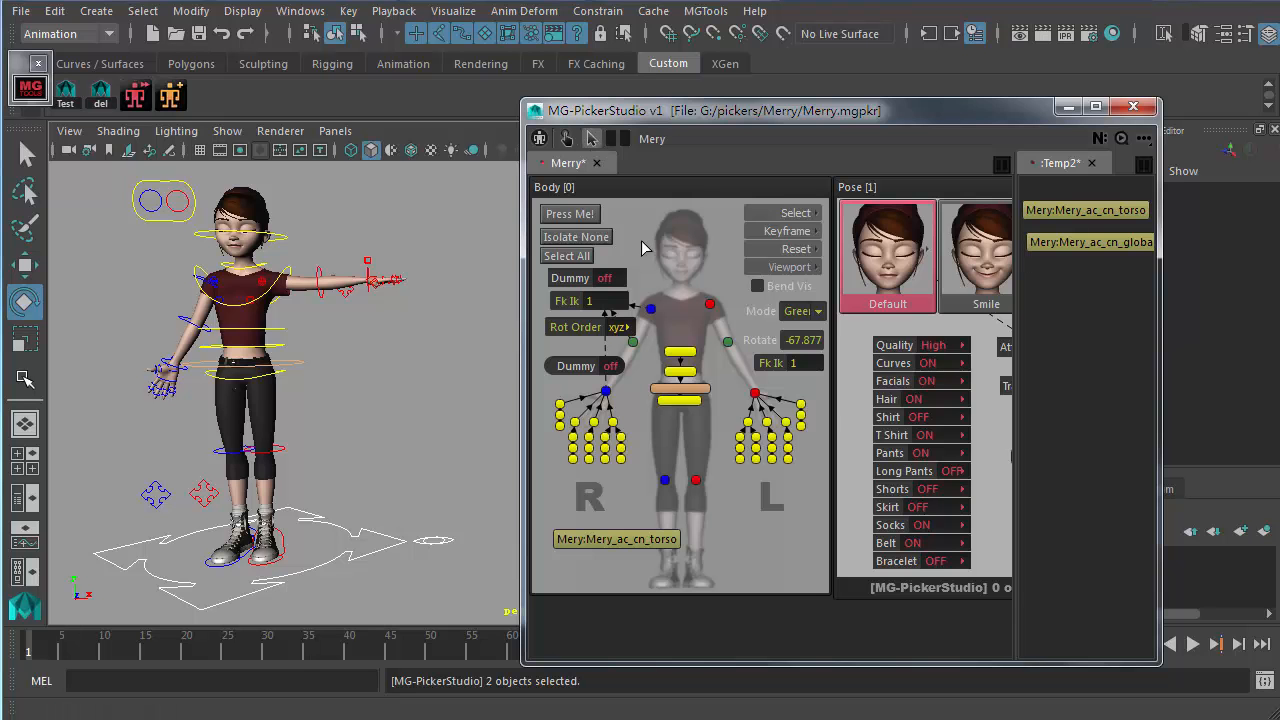
{"action": "mouse_move", "coordinate": [581, 254]}
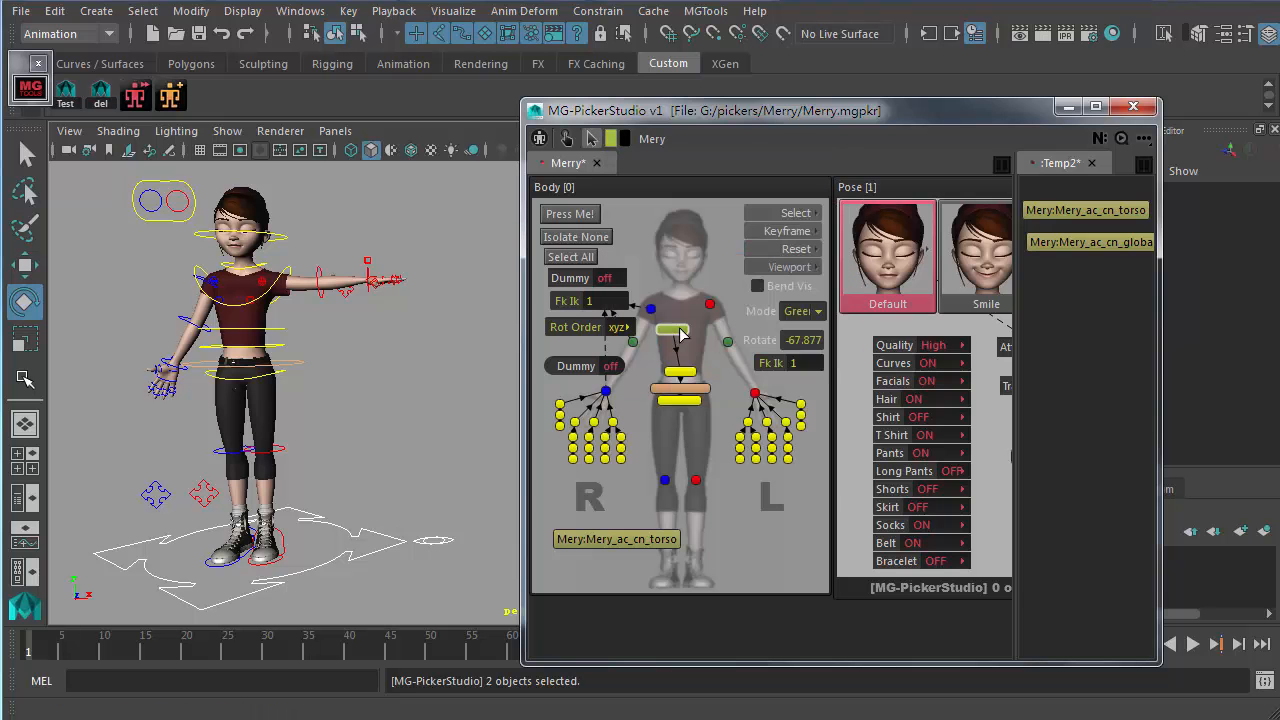
{"action": "mouse_move", "coordinate": [765, 354]}
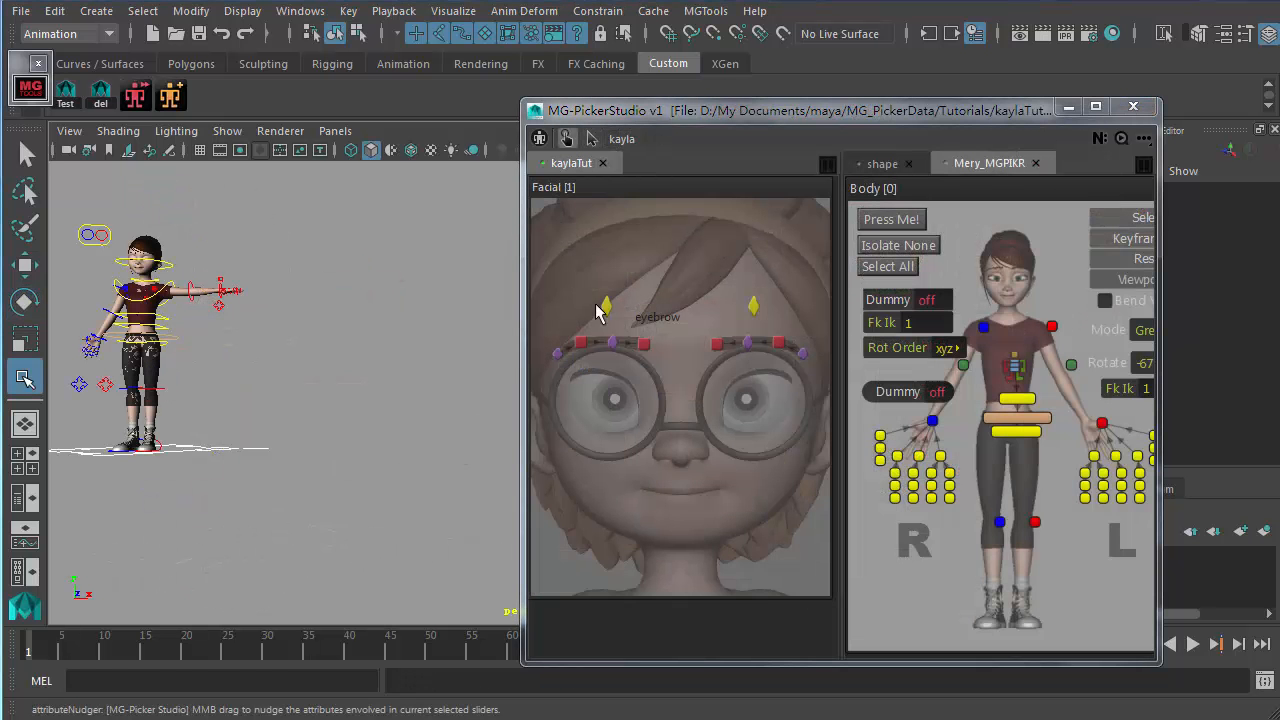
{"action": "mouse_move", "coordinate": [617, 204]}
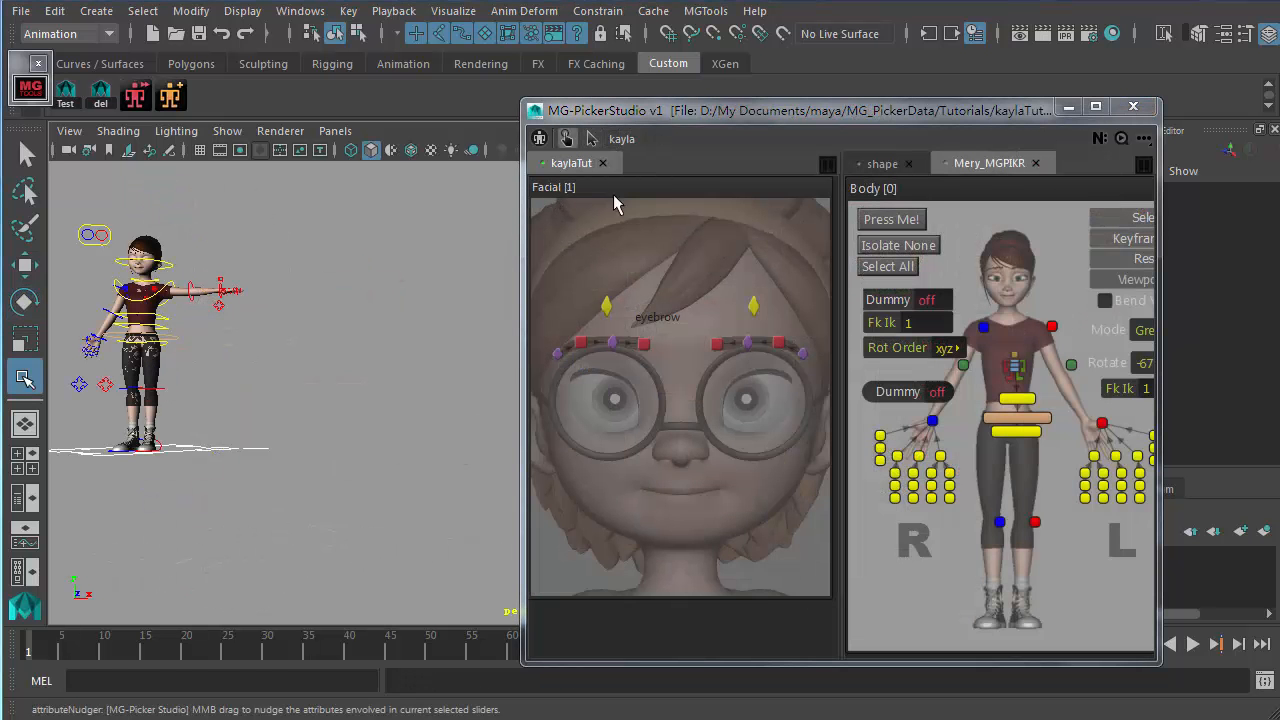
{"action": "mouse_move", "coordinate": [638, 238]}
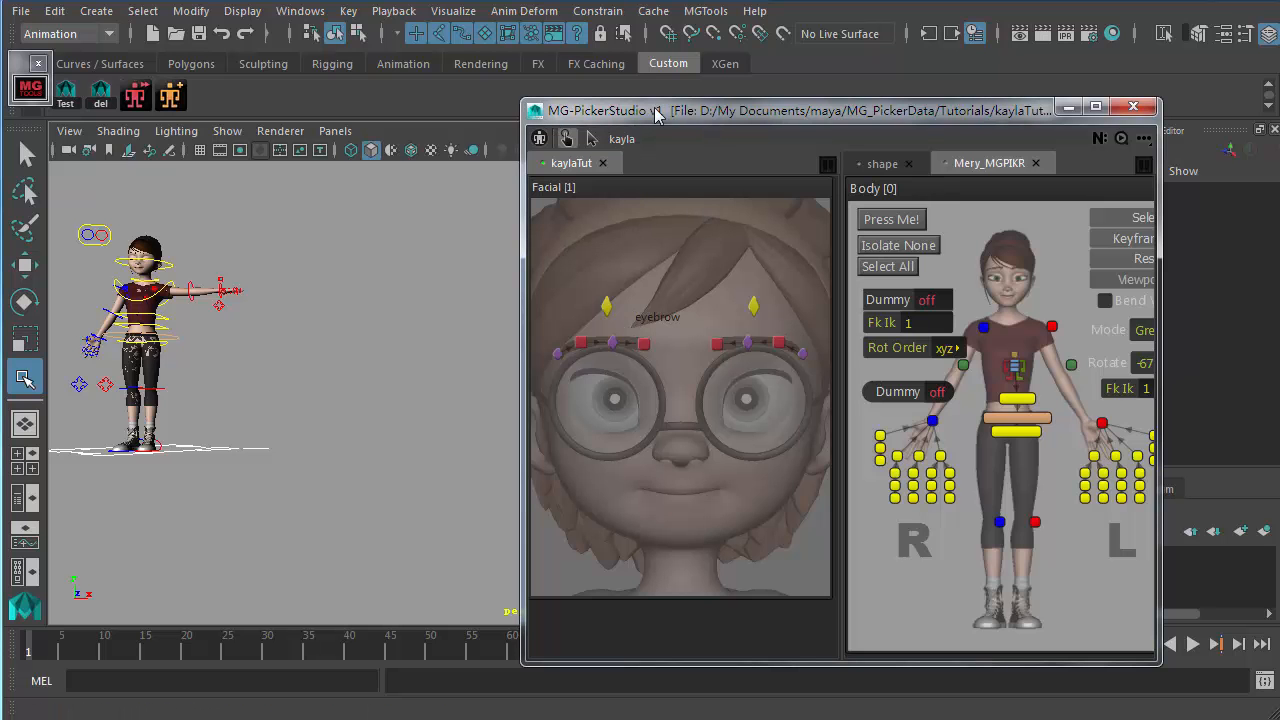
{"action": "mouse_move", "coordinate": [670, 290]}
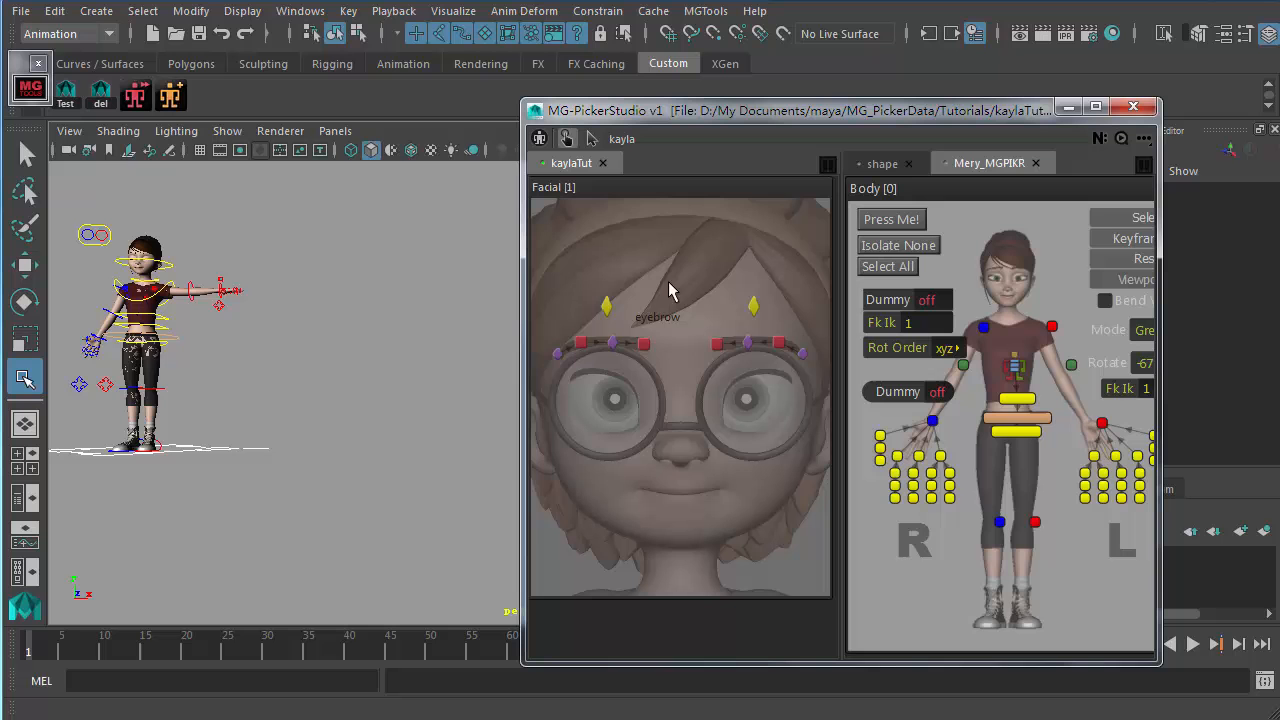
{"action": "mouse_move", "coordinate": [667, 278]}
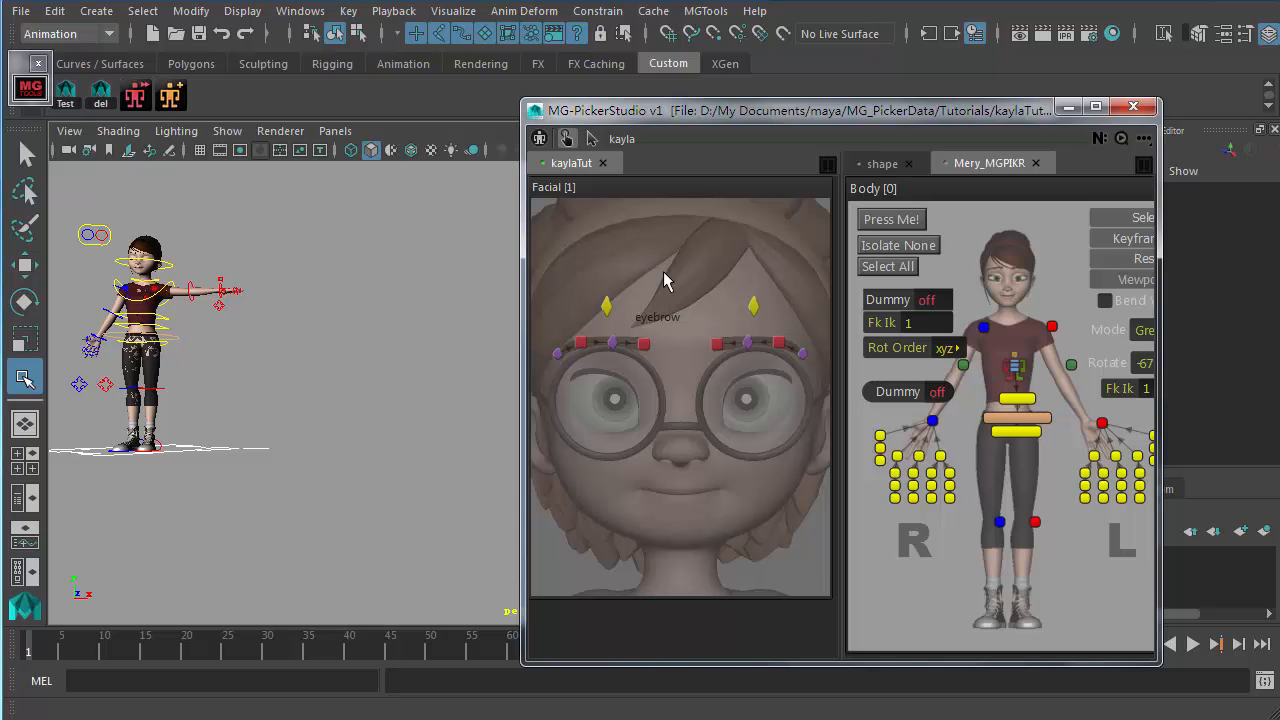
{"action": "mouse_move", "coordinate": [601, 197]}
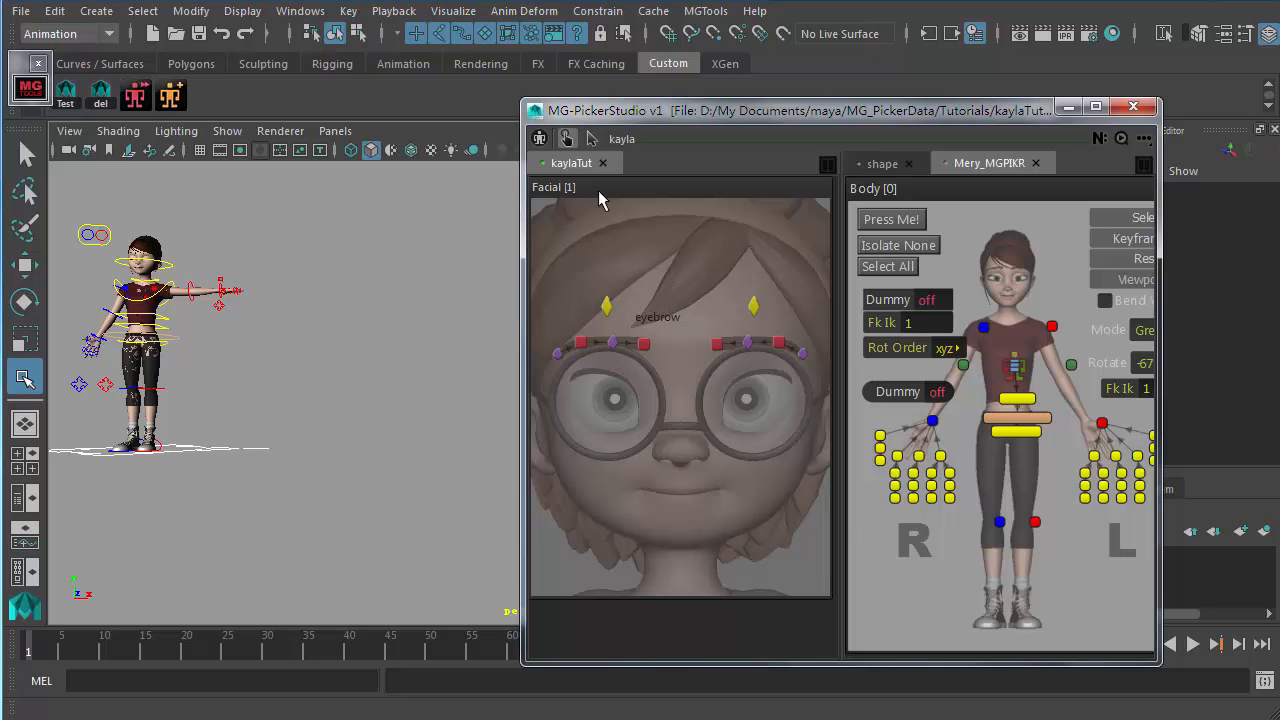
{"action": "mouse_move", "coordinate": [766, 377]}
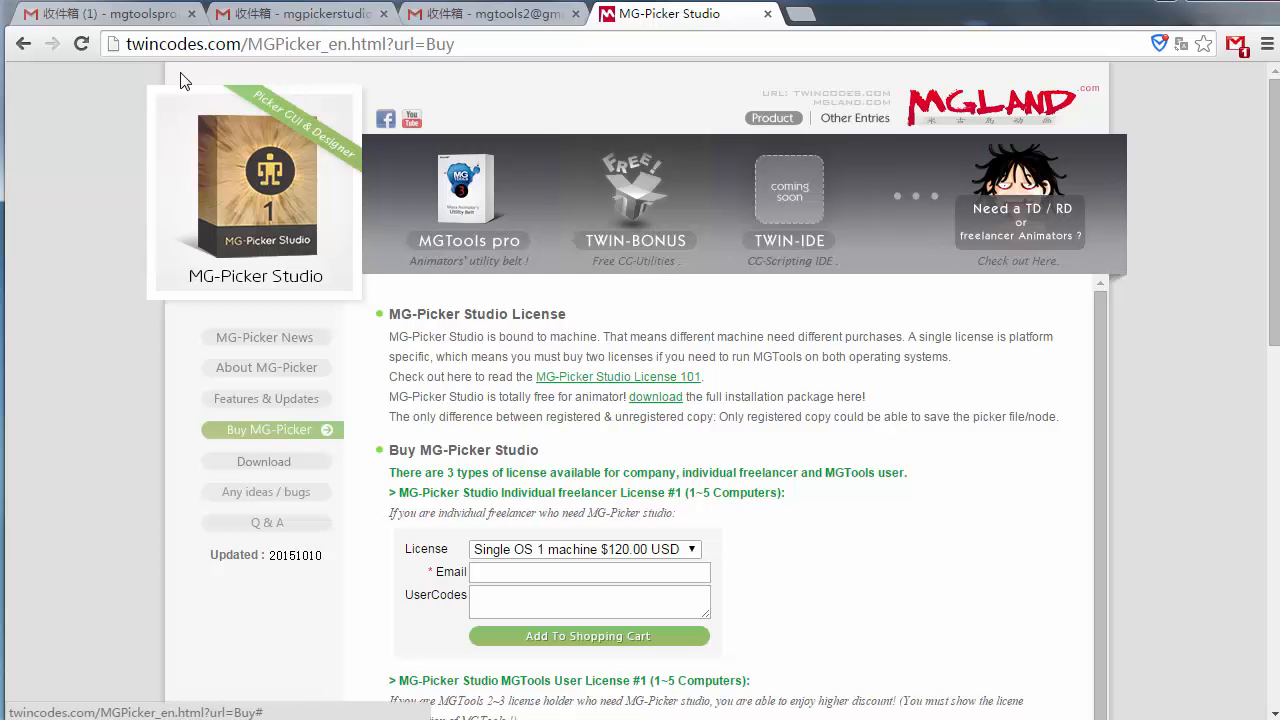
Step: Open the MG-Picker Download page and scroll to the MG-Picker Library section
{"action": "left_click", "coordinate": [264, 461]}
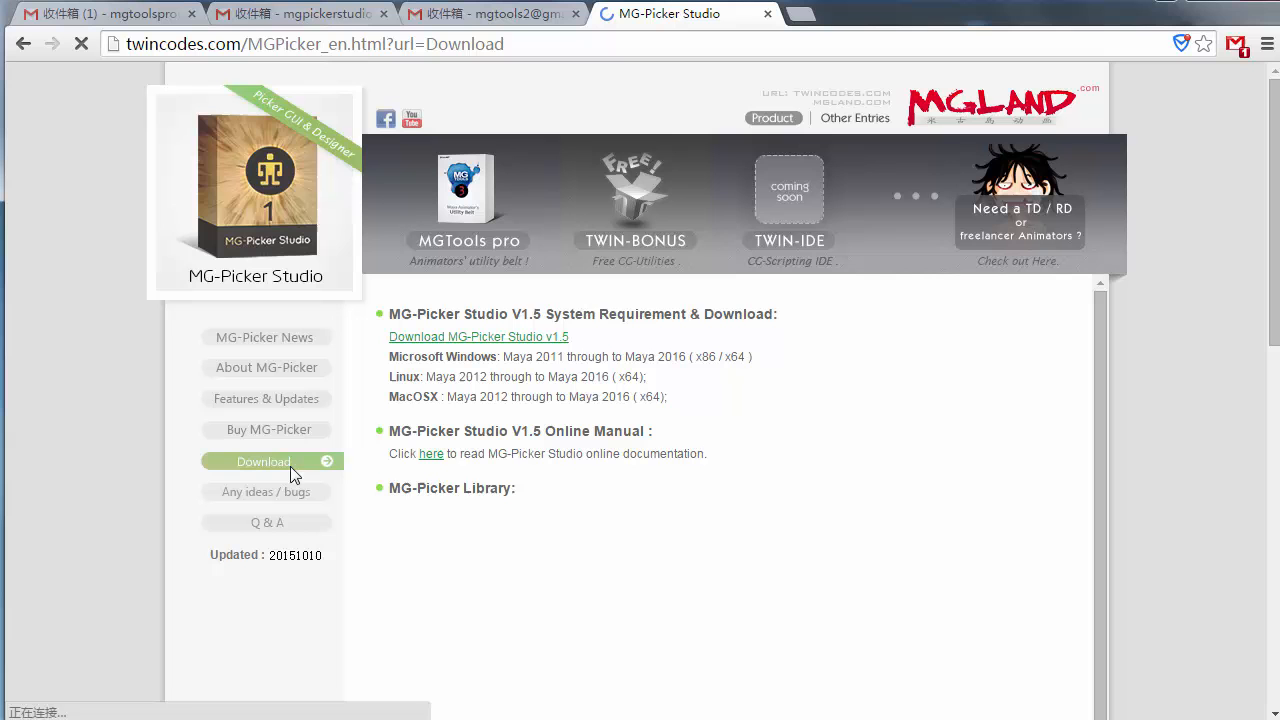
{"action": "scroll", "scroll_direction": "down", "scroll_amount": 3}
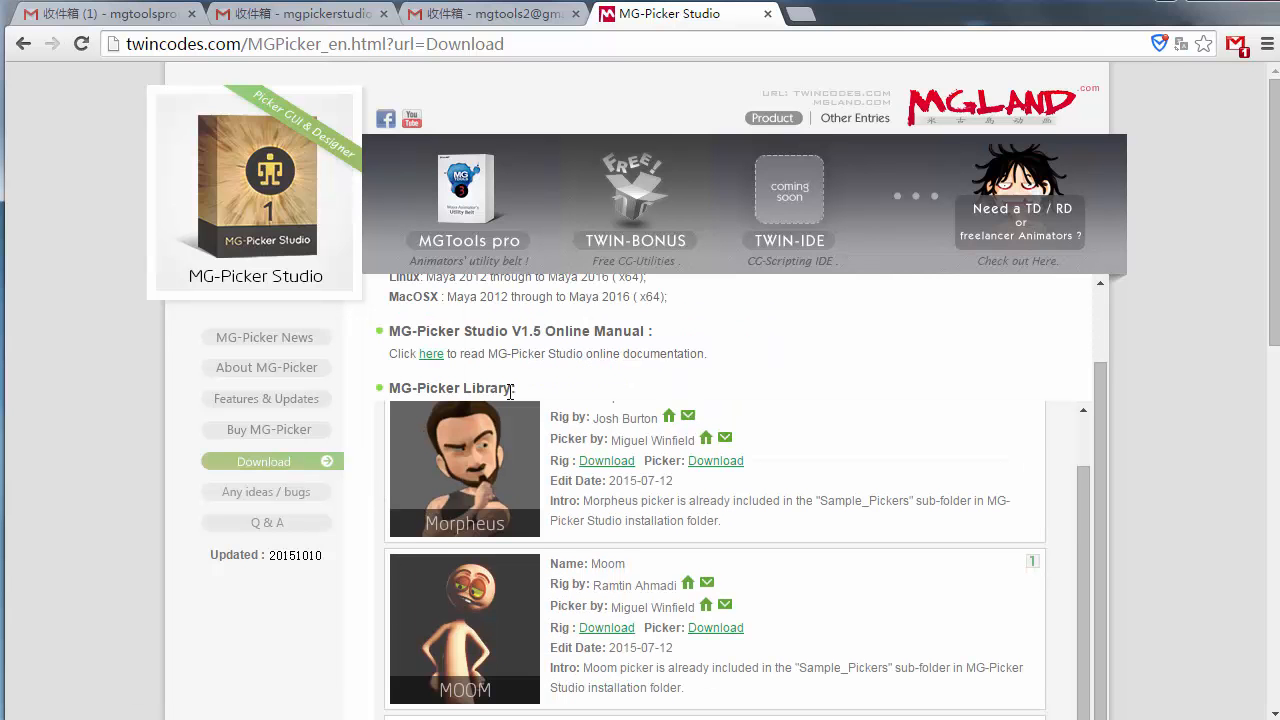
{"action": "scroll", "scroll_direction": "down", "scroll_amount": 3}
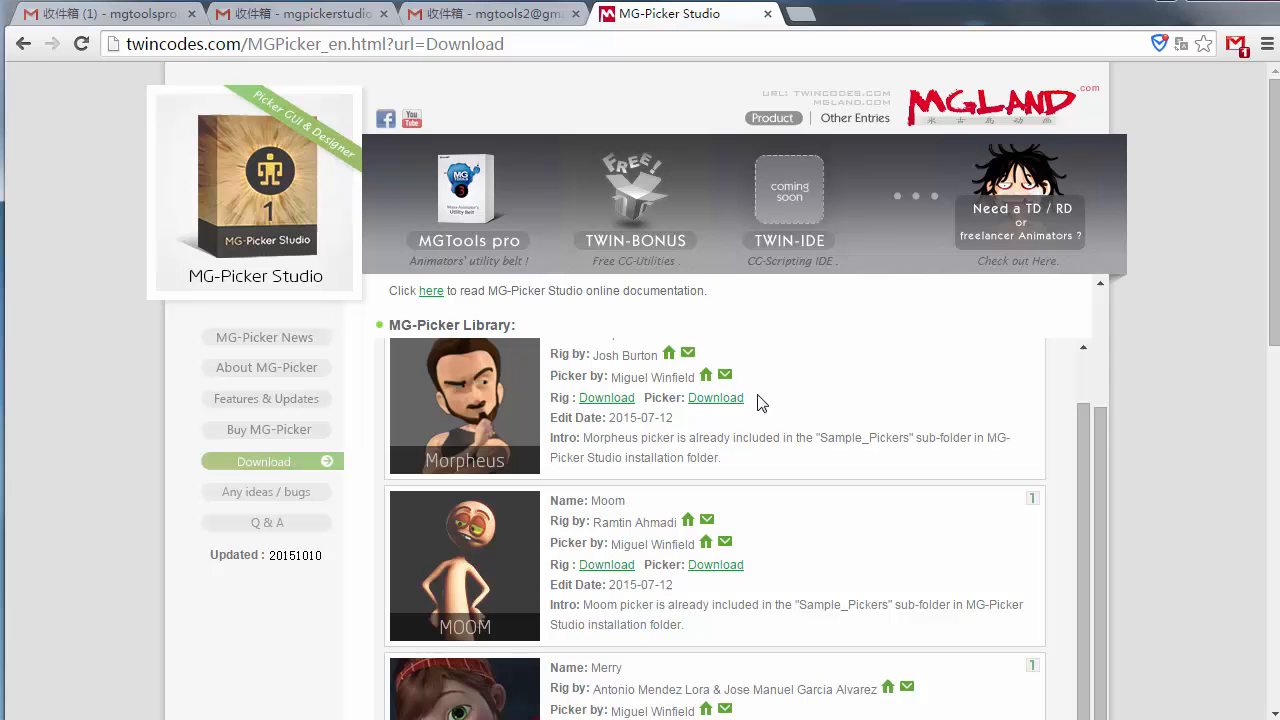
{"action": "left_click_drag", "start_coordinate": [688, 437], "coordinate": [813, 437]}
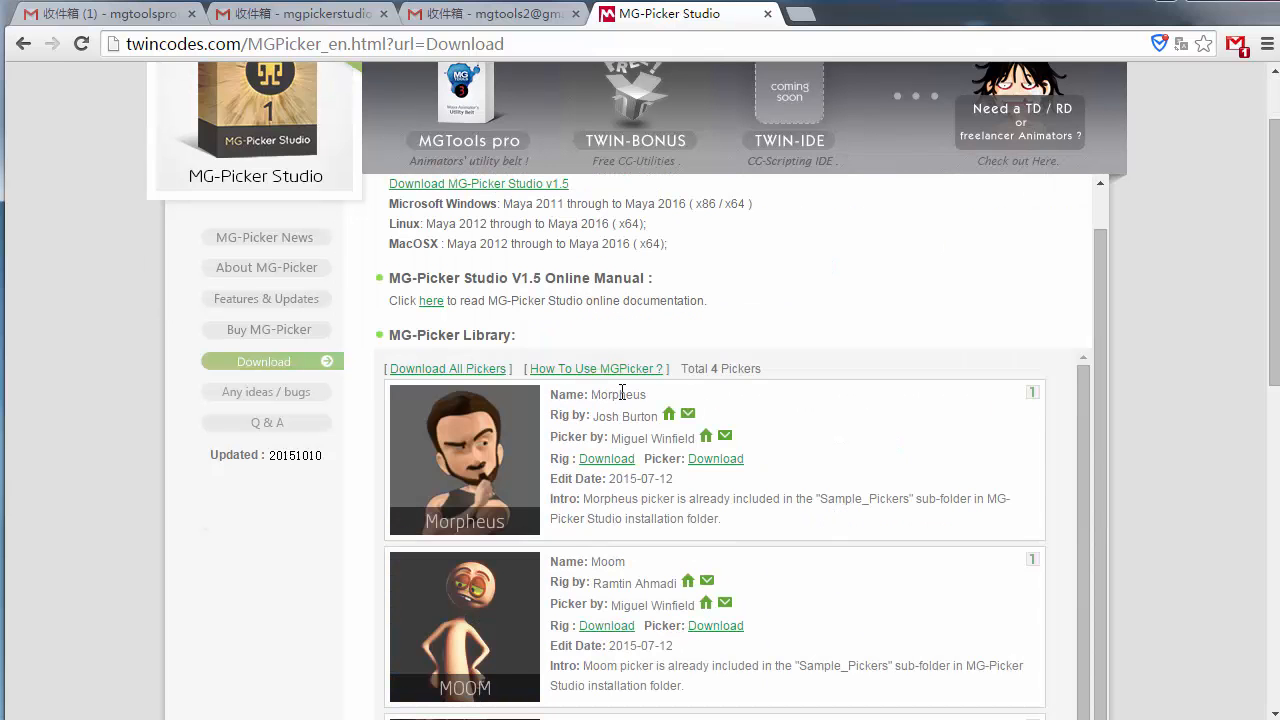
{"action": "mouse_move", "coordinate": [495, 545]}
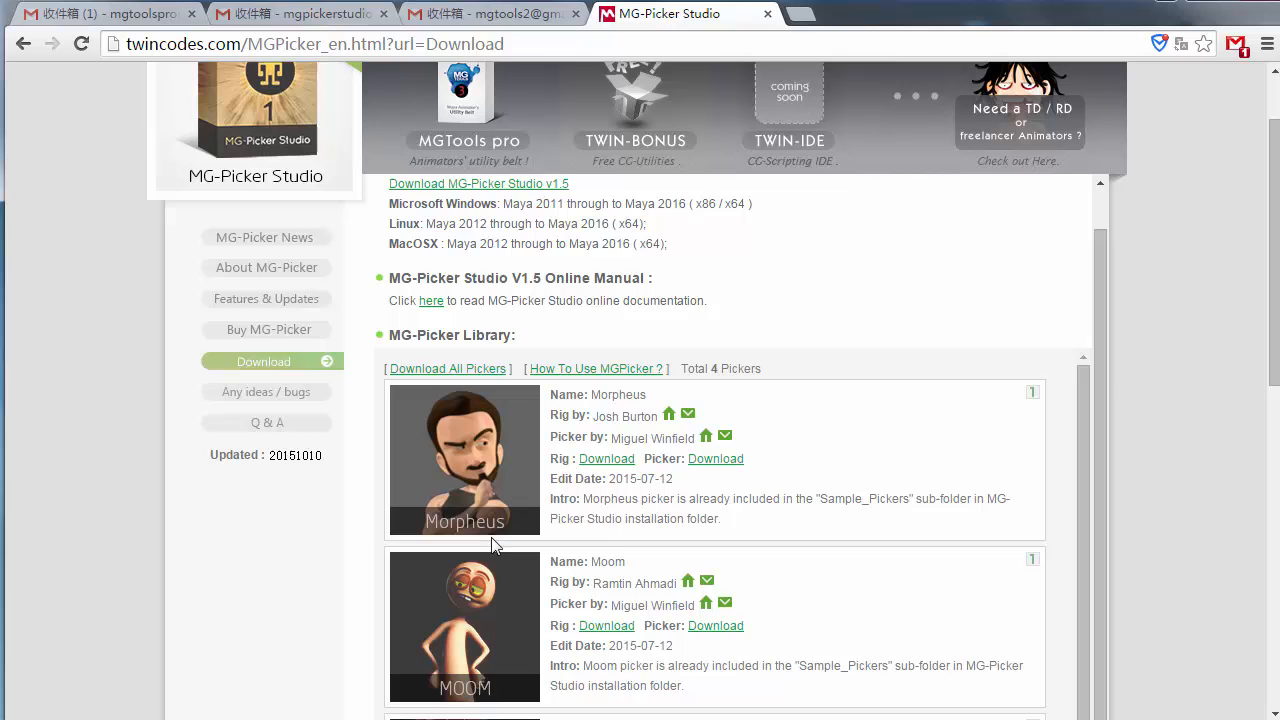
{"action": "mouse_move", "coordinate": [790, 428]}
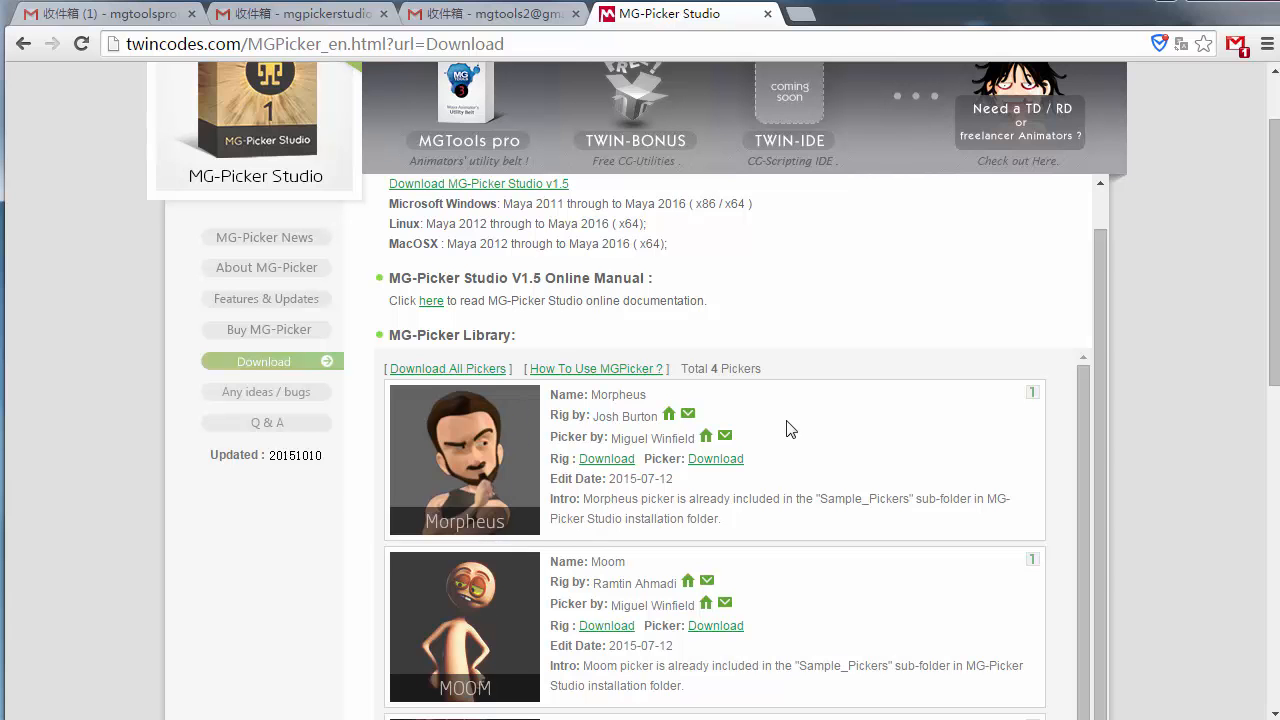